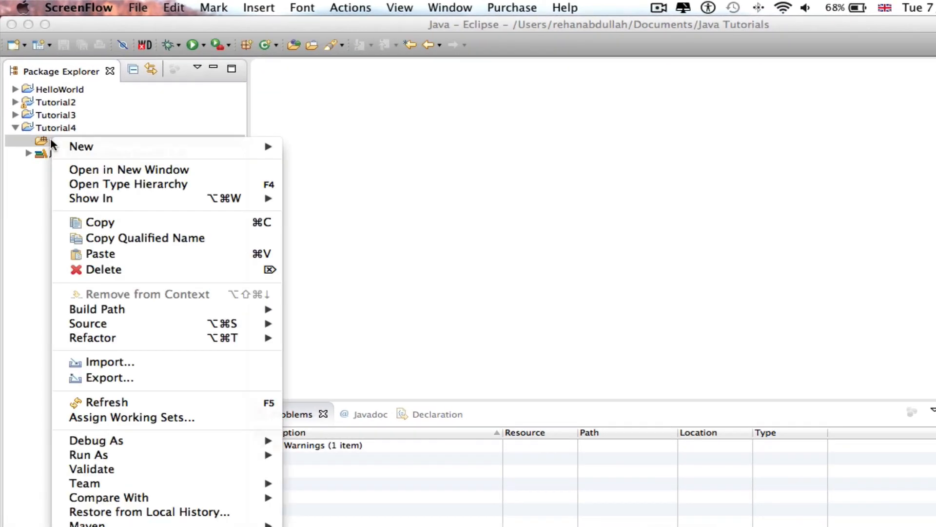
mouse_move(80, 146)
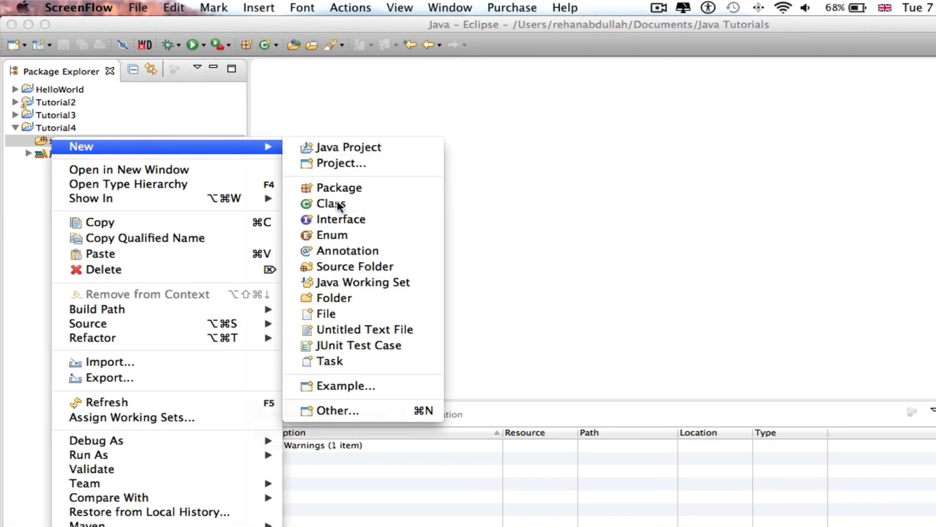
Create a public Employee class in Tutorial4's src with a generated main method stub
left_click(330, 203)
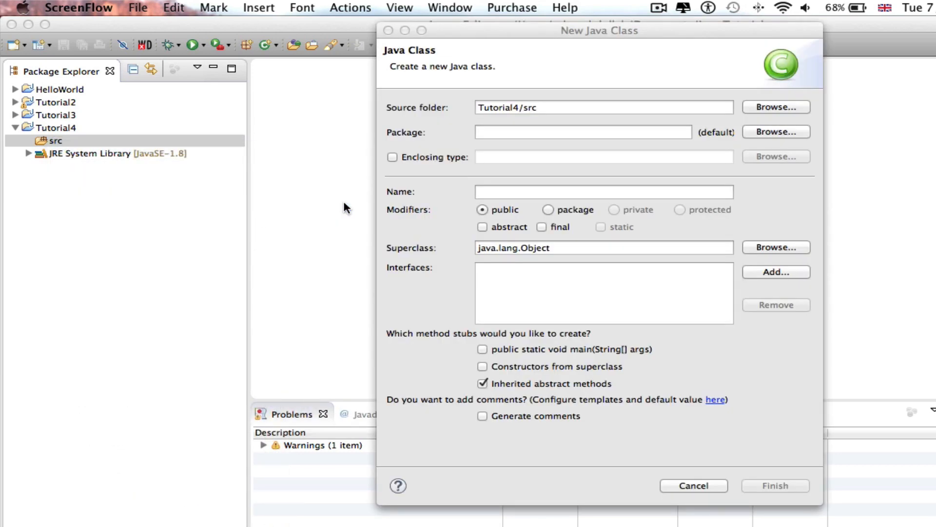
mouse_move(477, 201)
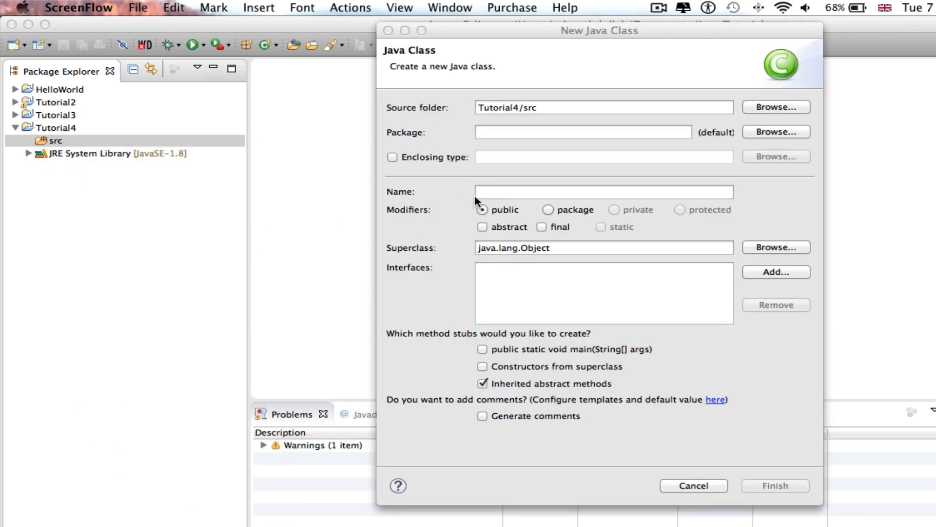
type("Employee")
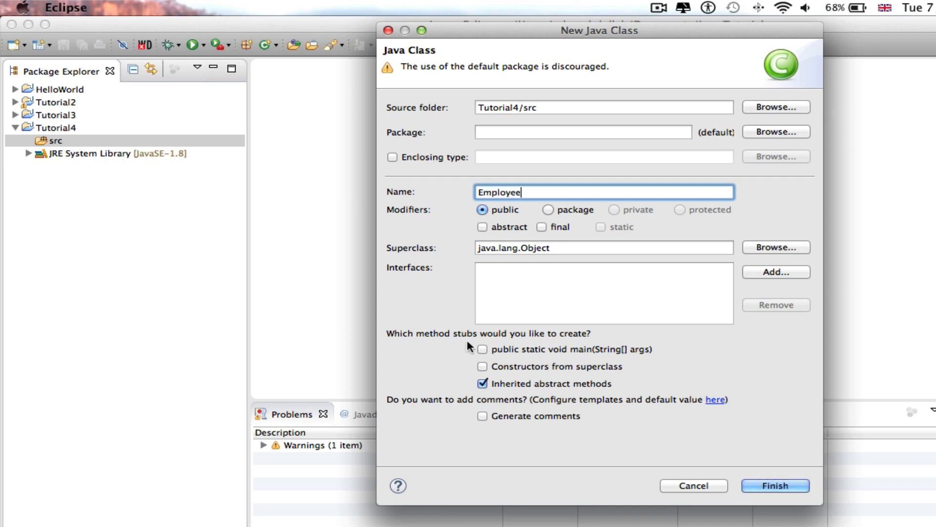
left_click(482, 349)
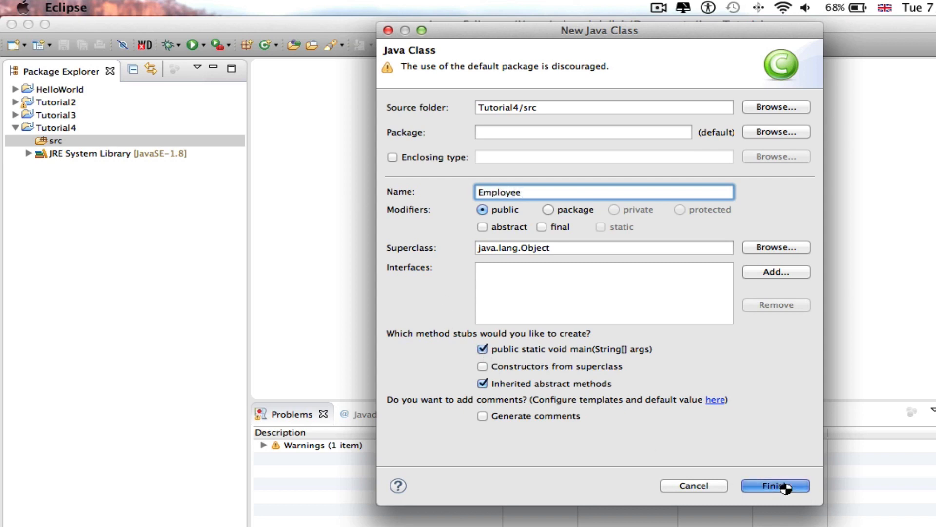
left_click(777, 485)
type("p")
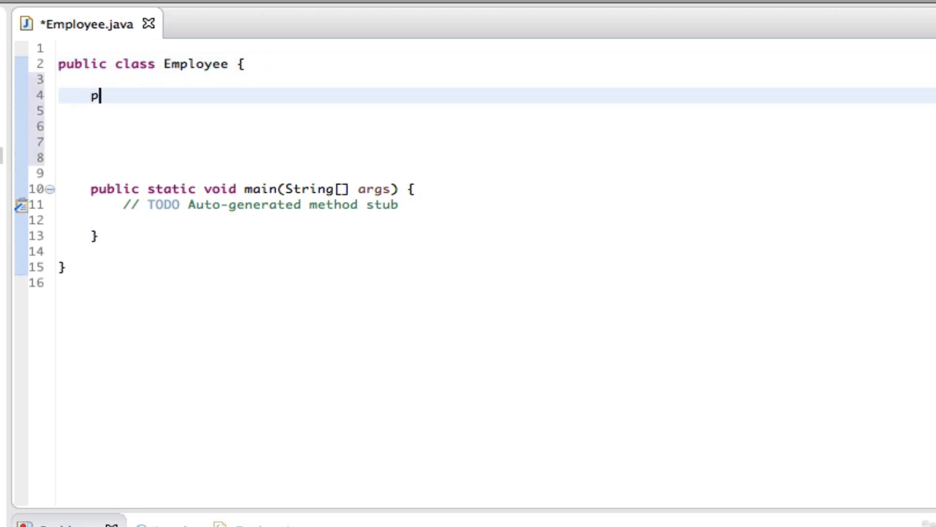
Declare fields 'public String name;' and 'public double salary;' above main
type("ublic Stri")
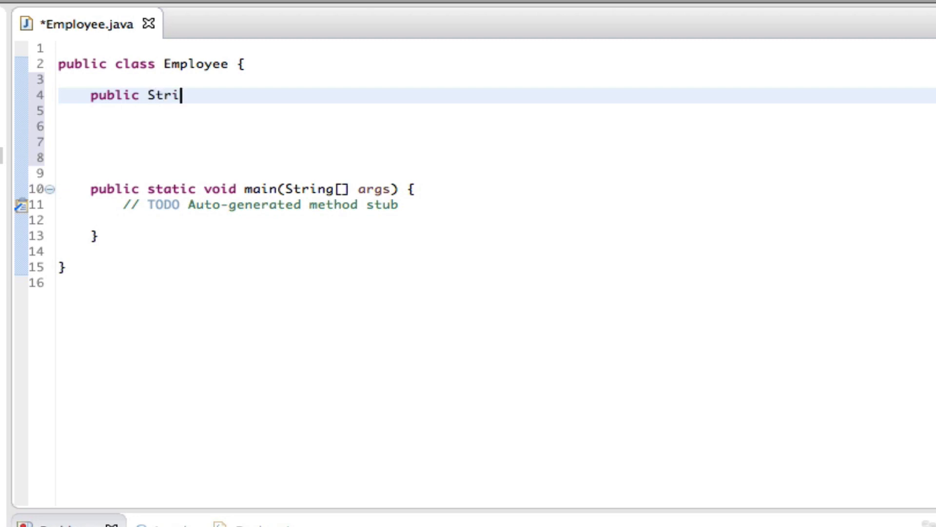
type("ng name")
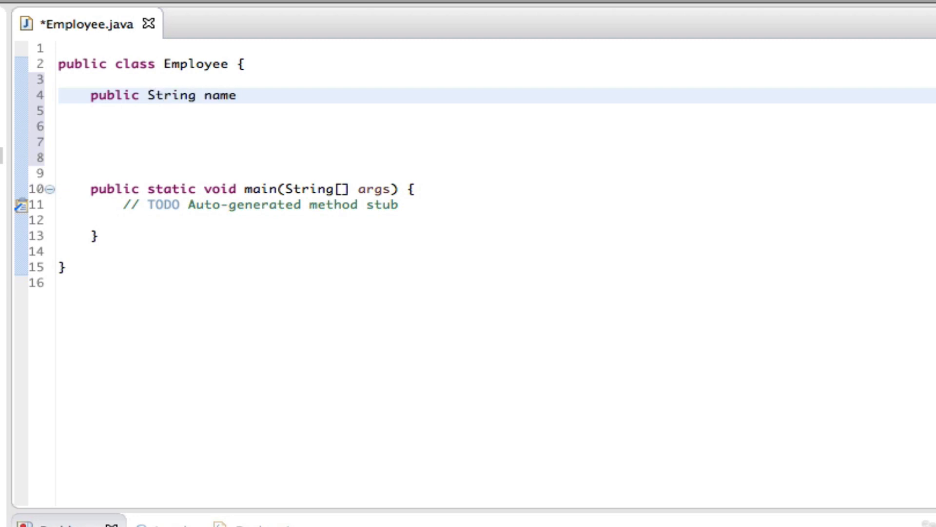
type(";")
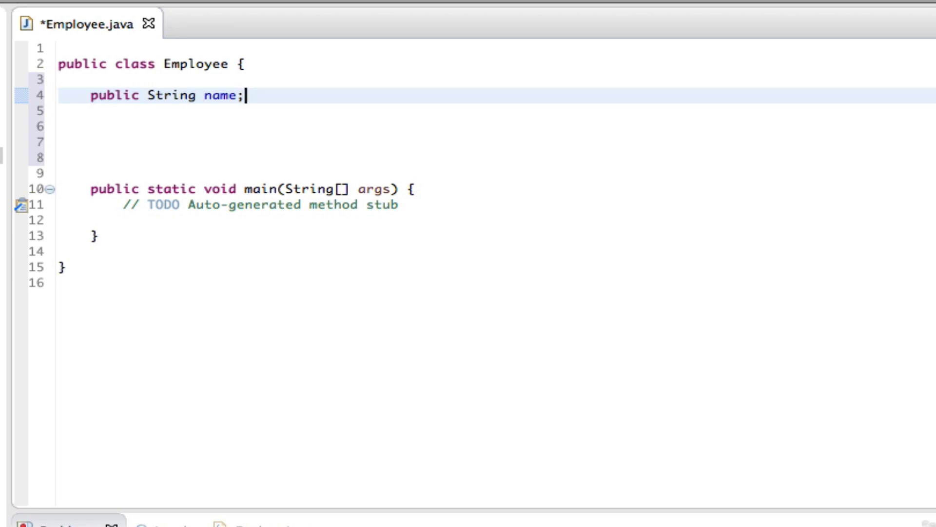
mouse_move(258, 94)
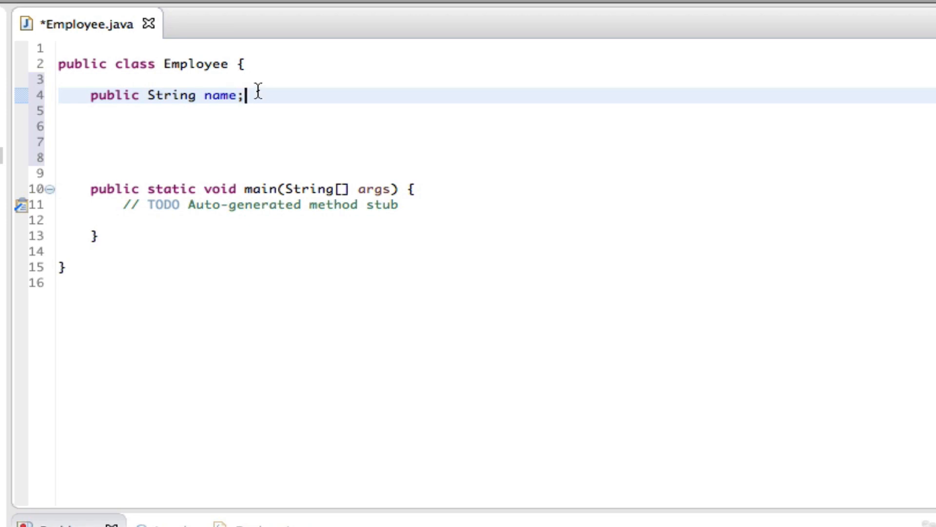
key("Enter")
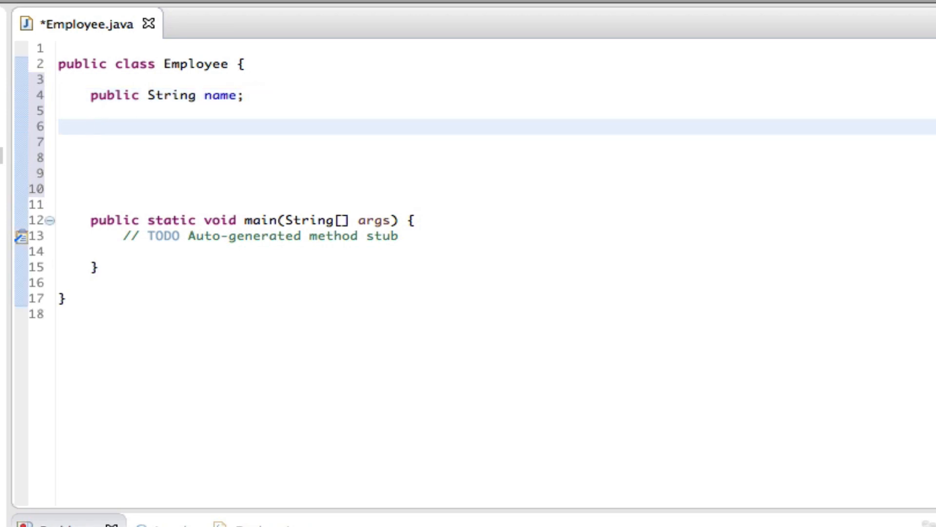
type("publ")
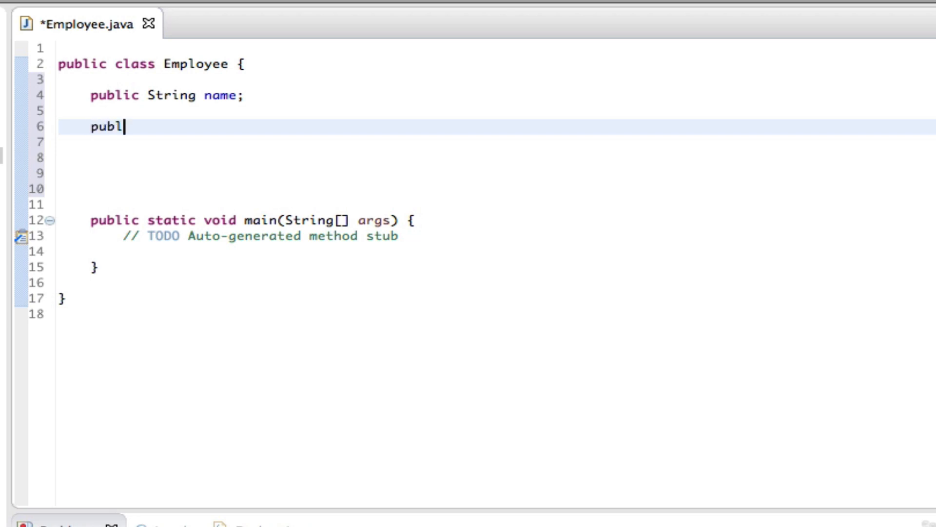
type("ic double")
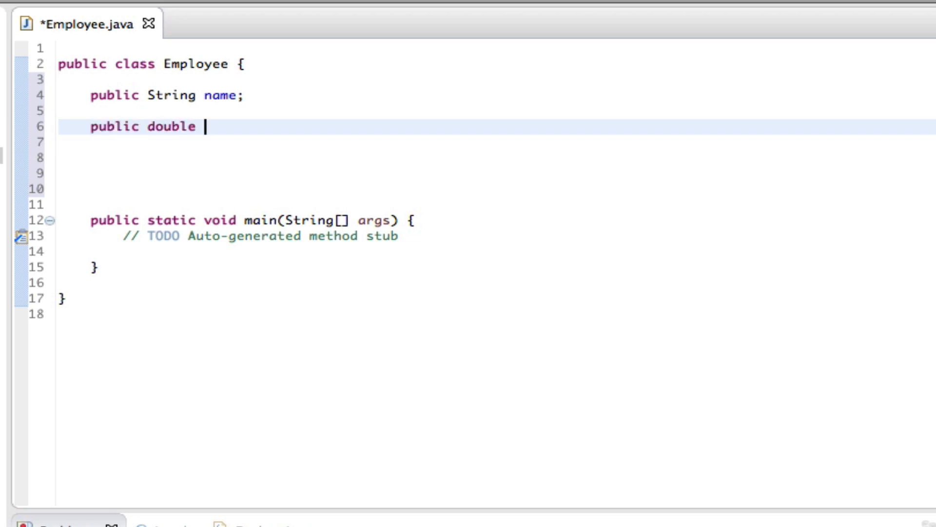
type("salary")
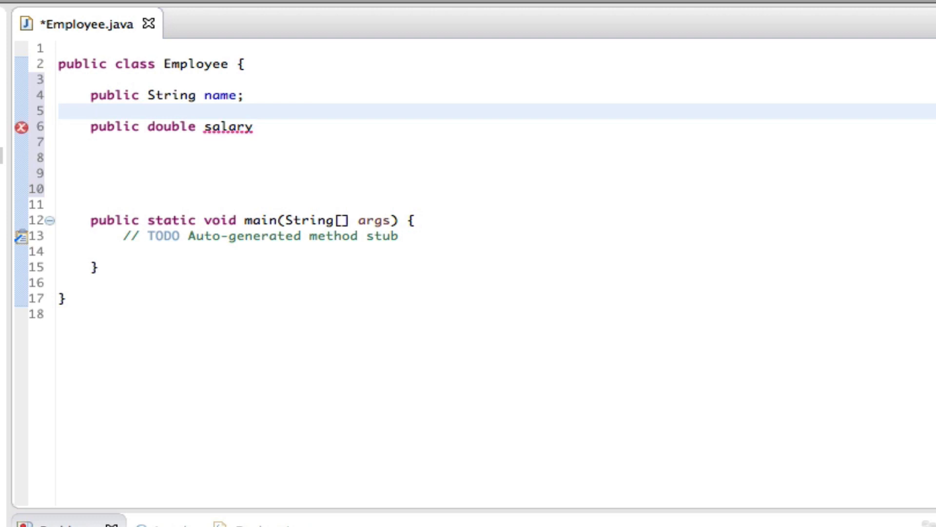
type(";")
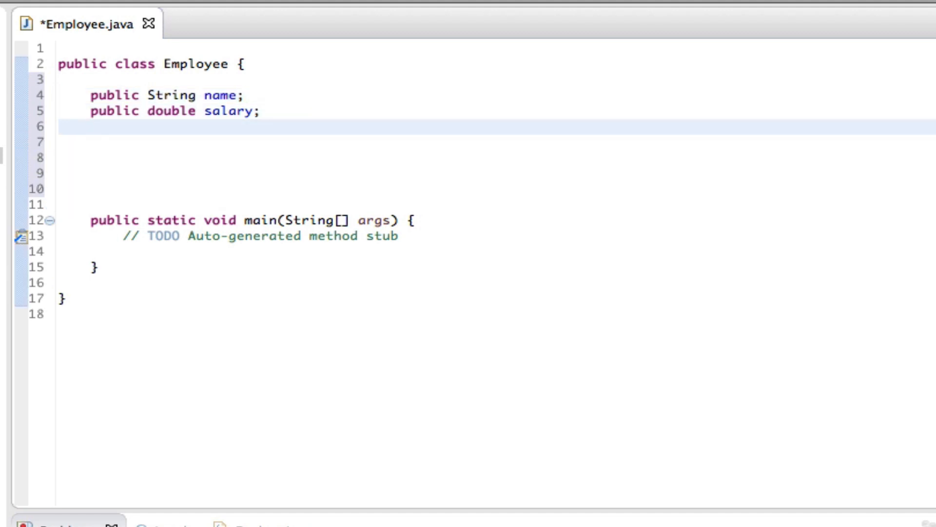
Write constructor public Employee(String empName) assigning name = empName
type("public")
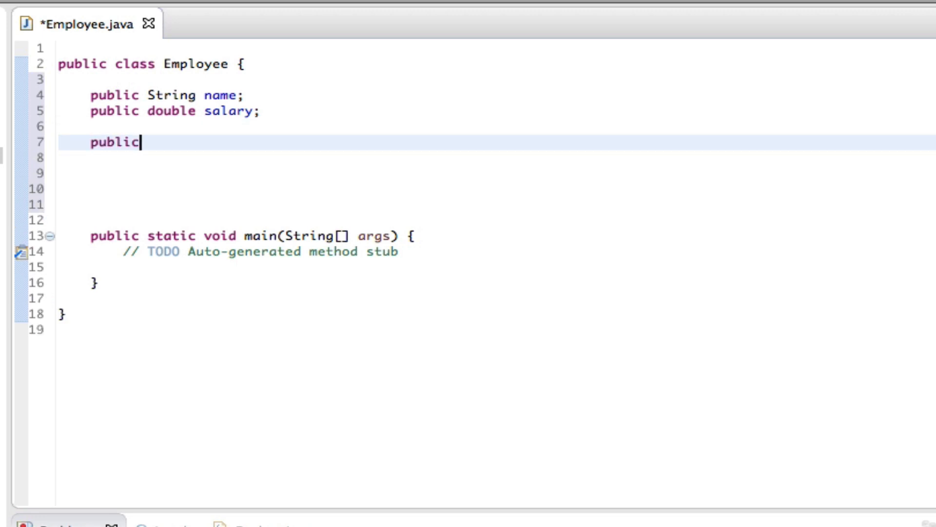
type("Emp")
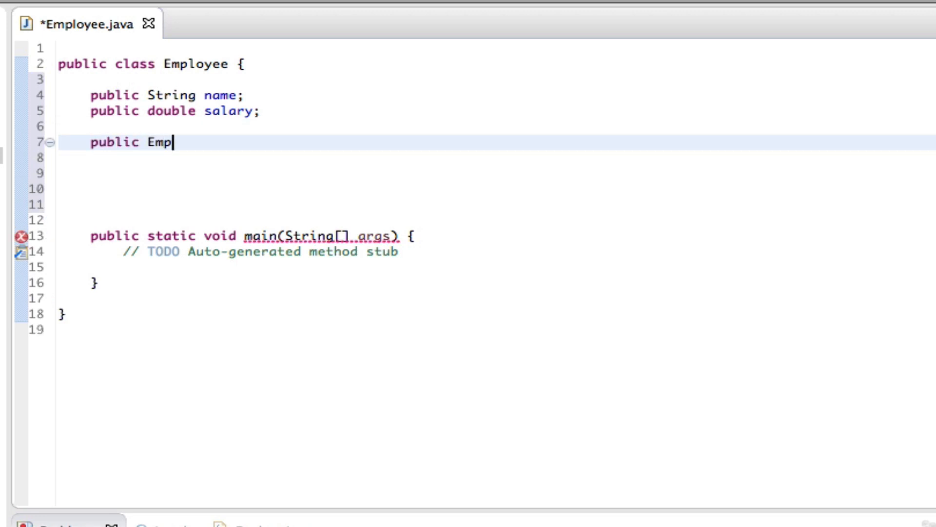
type("loyee (*")
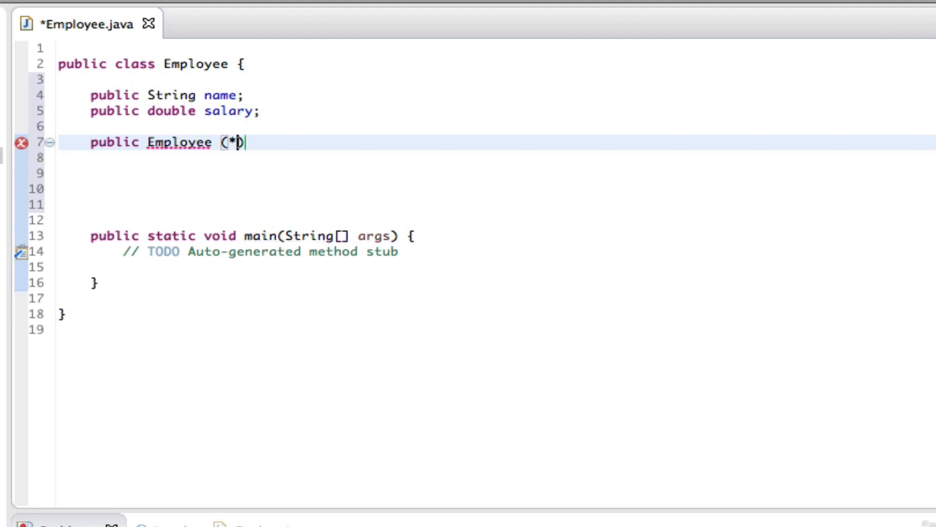
type("String")
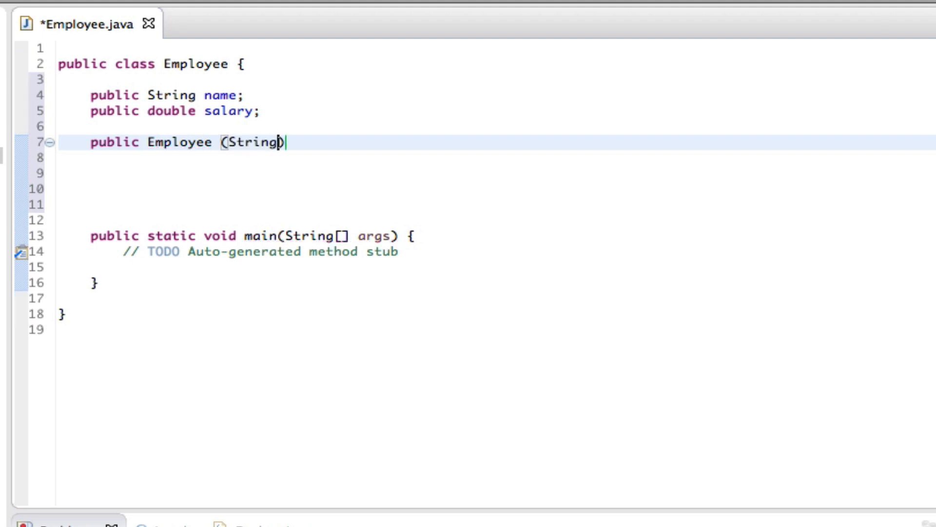
type("empN")
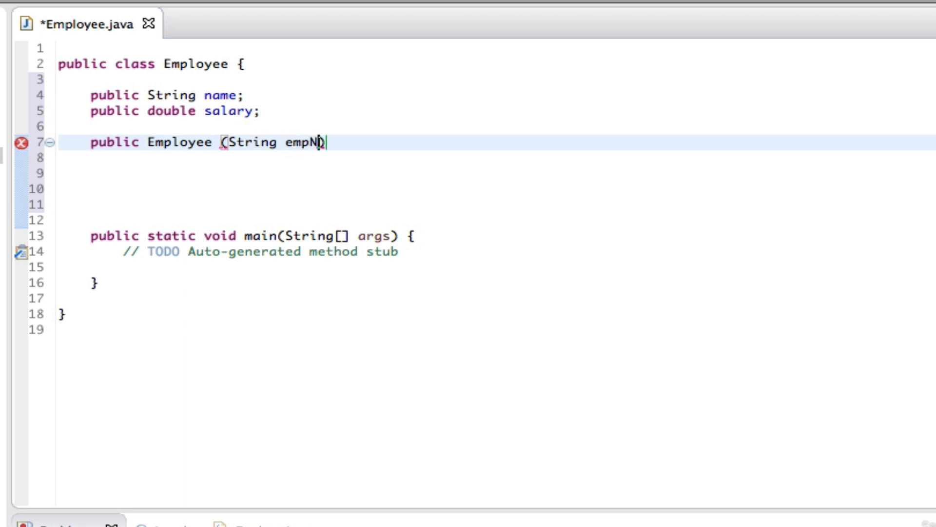
type("ame)")
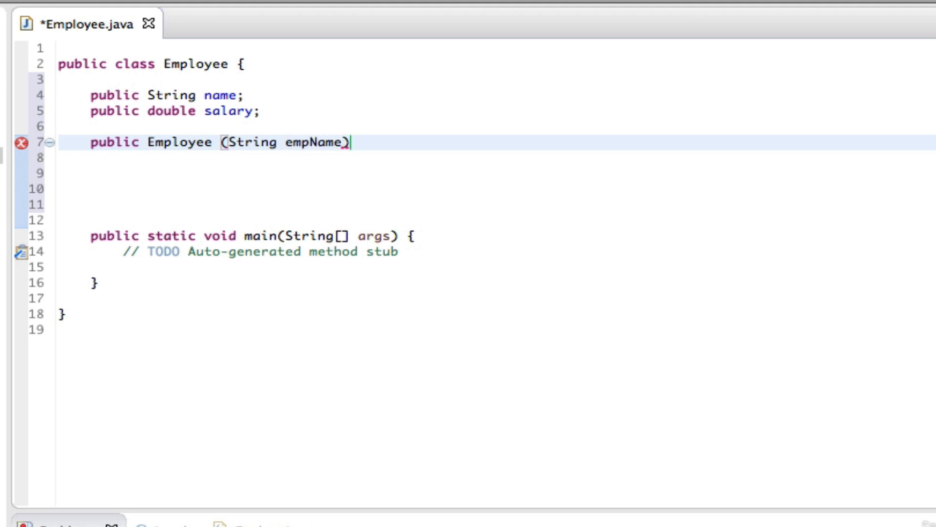
type("{")
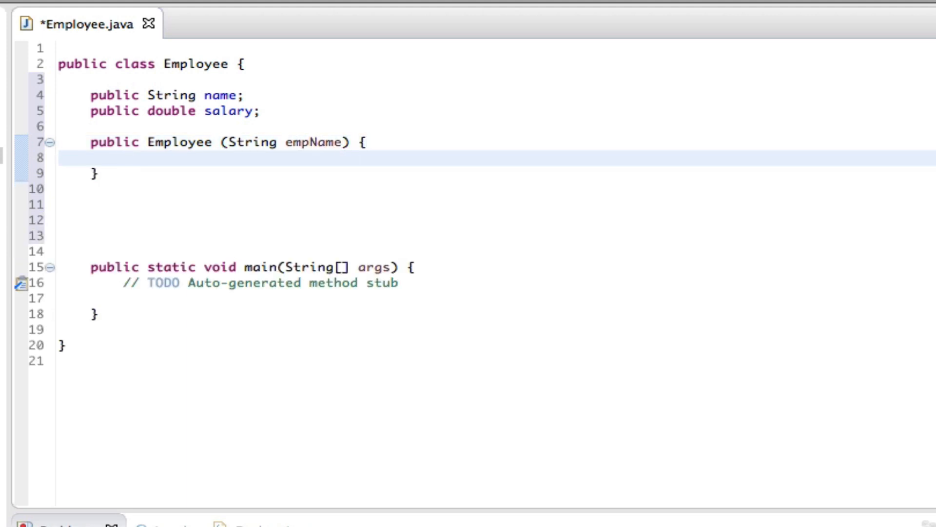
type("name =")
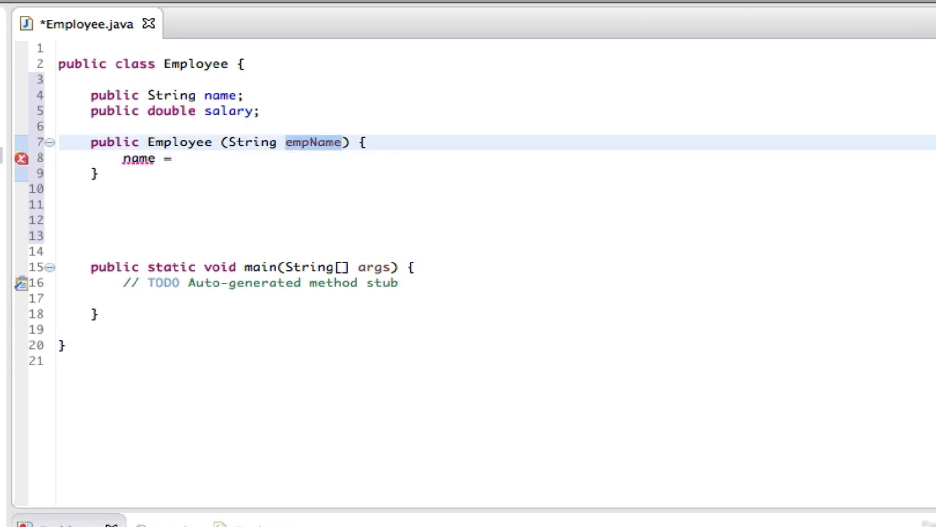
type("empName;")
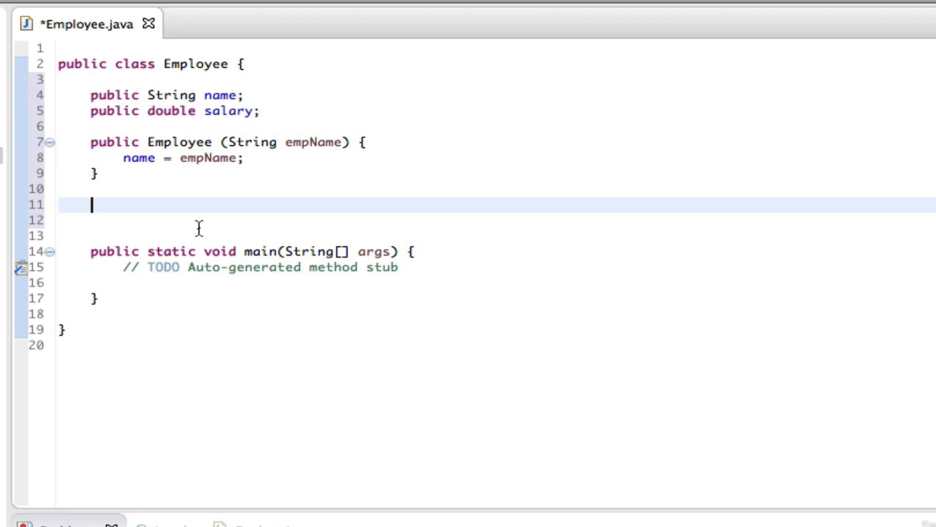
Write public void setSalary(double empSal) assigning salary = empSal
type("publi")
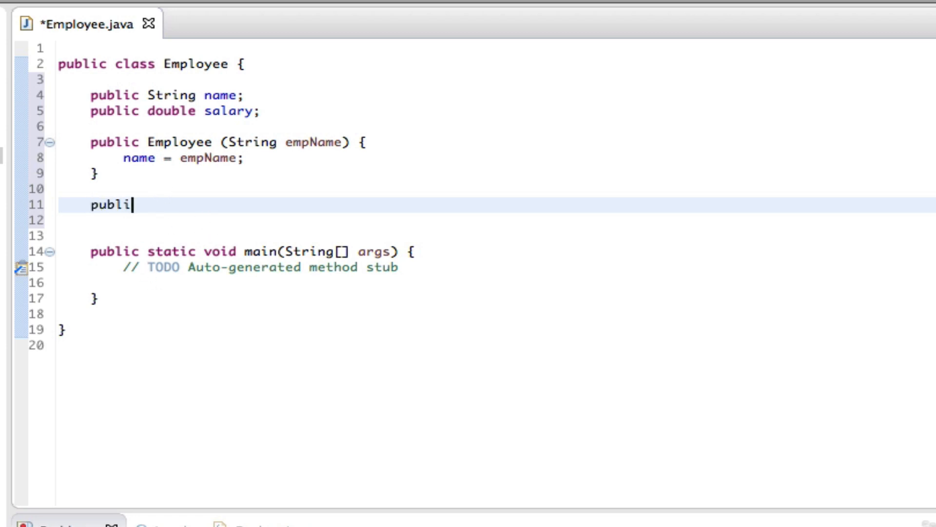
type("c void")
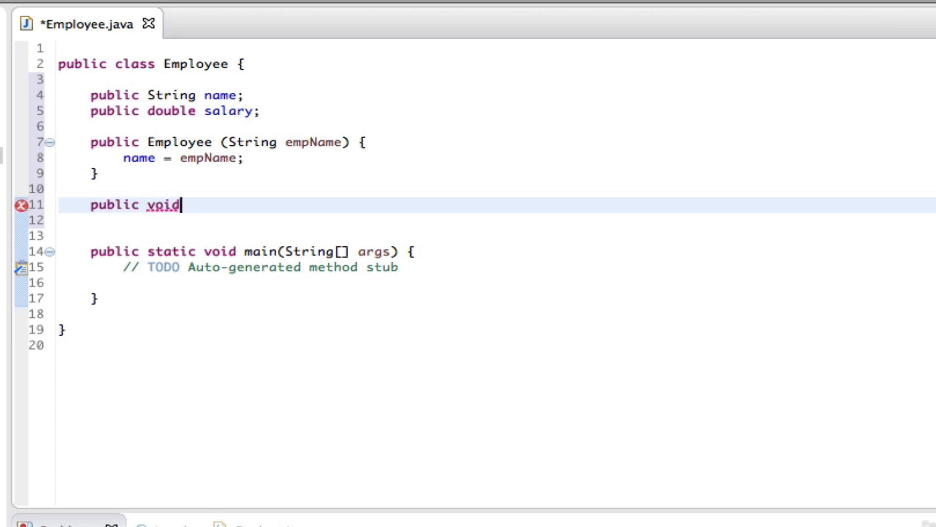
type("set")
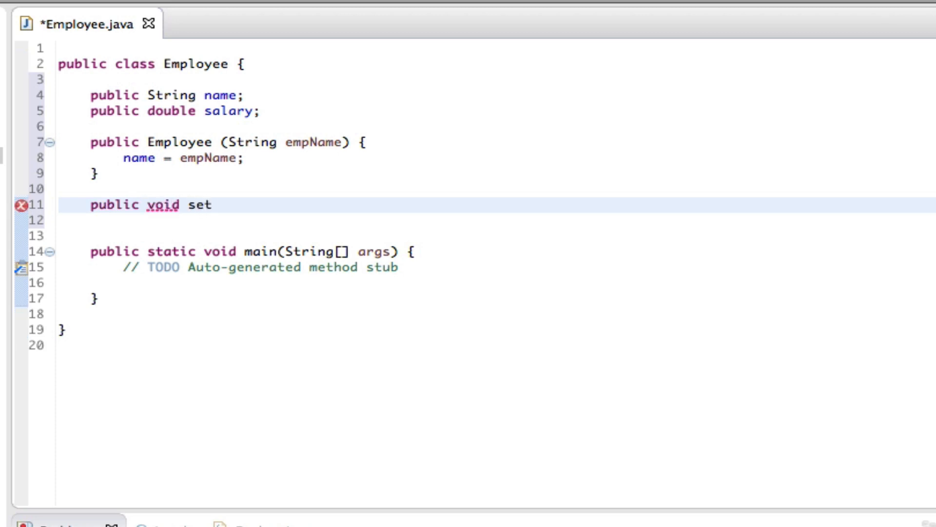
type("Salary")
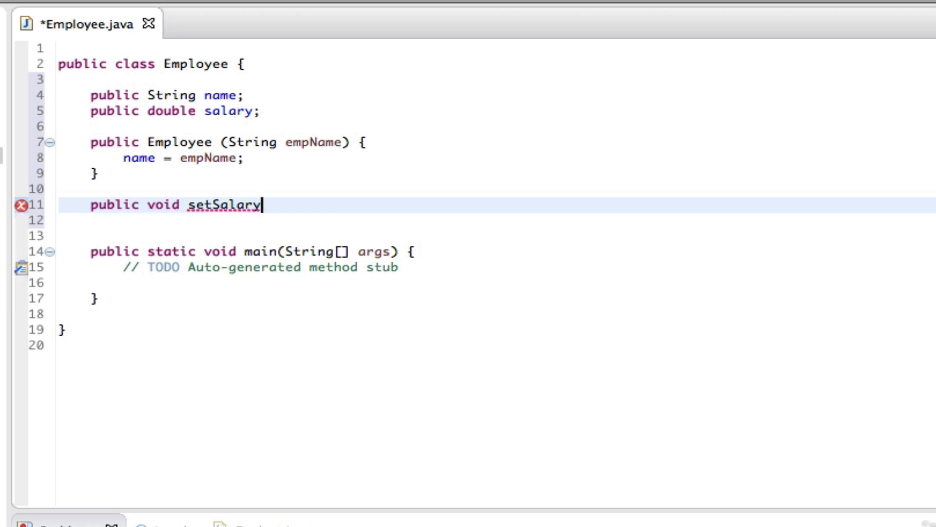
type("(double)")
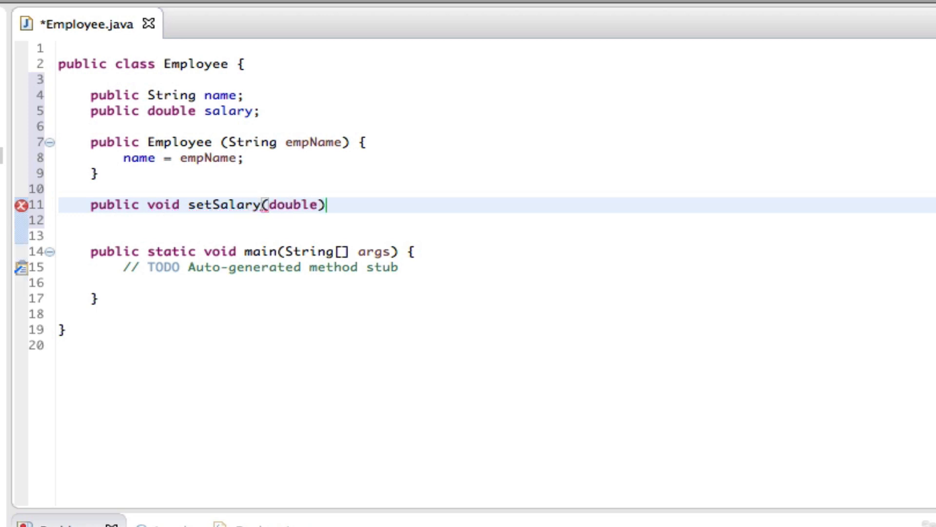
type("empSal")
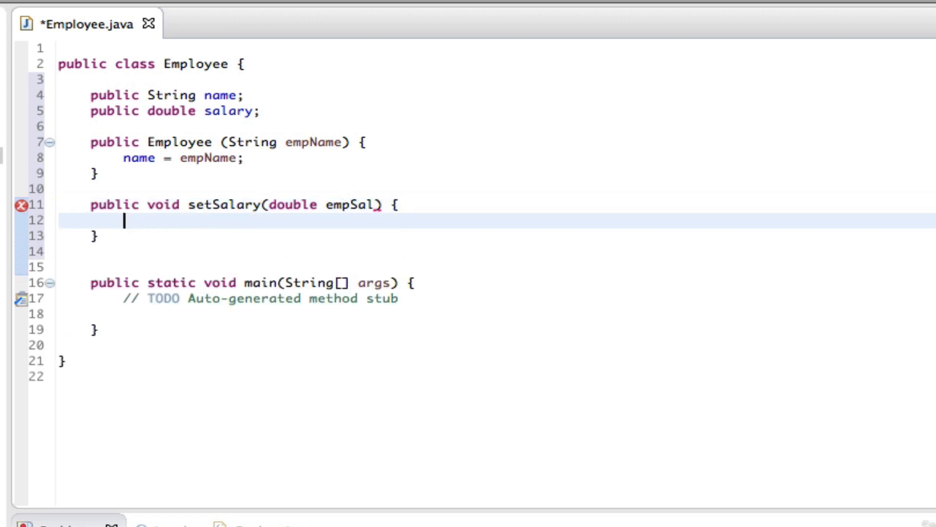
mouse_move(210, 205)
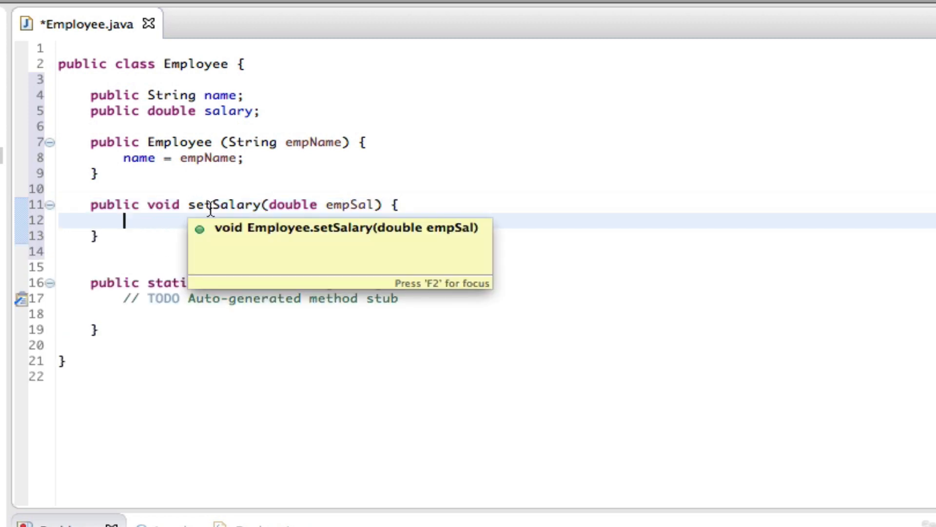
type("salary =")
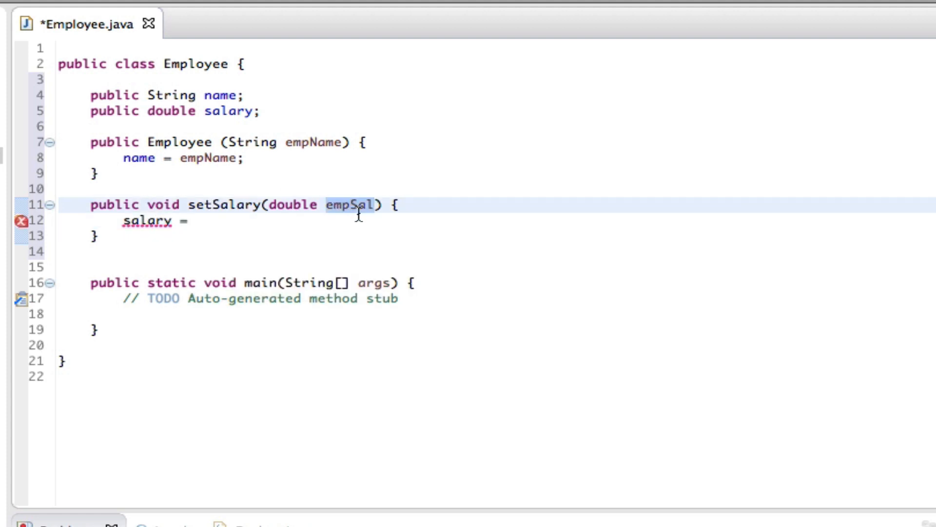
type("empSal")
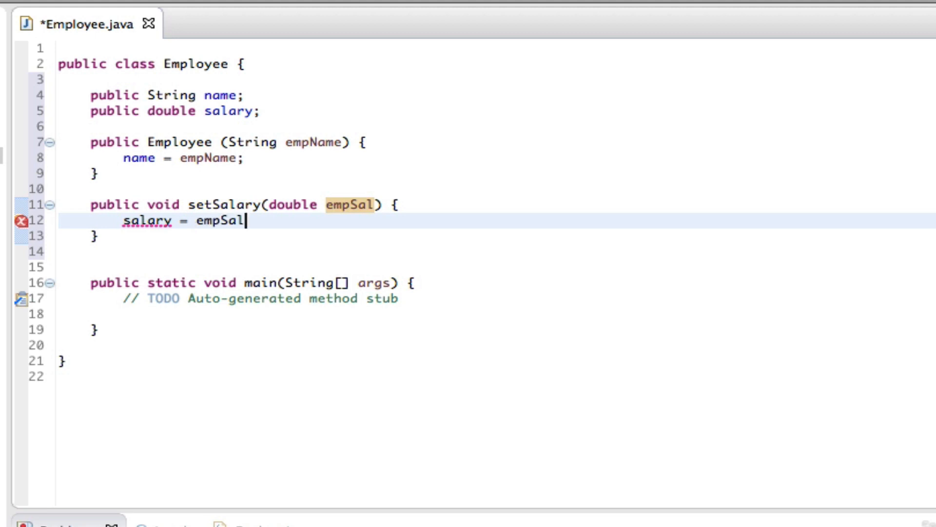
type(";")
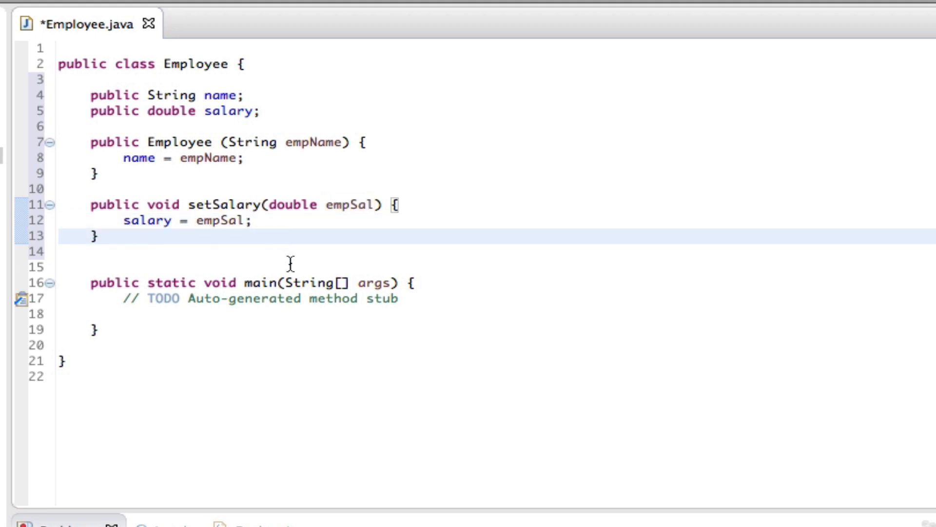
left_click(99, 236)
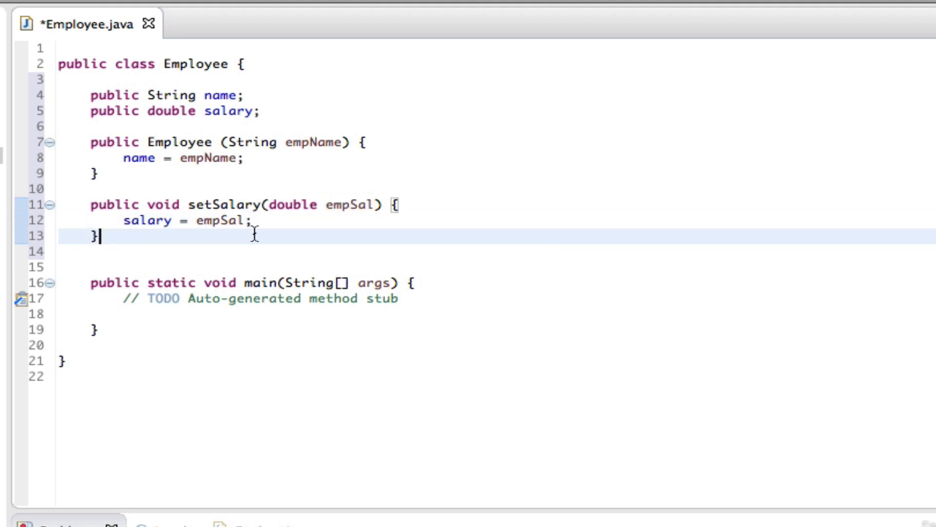
mouse_move(274, 234)
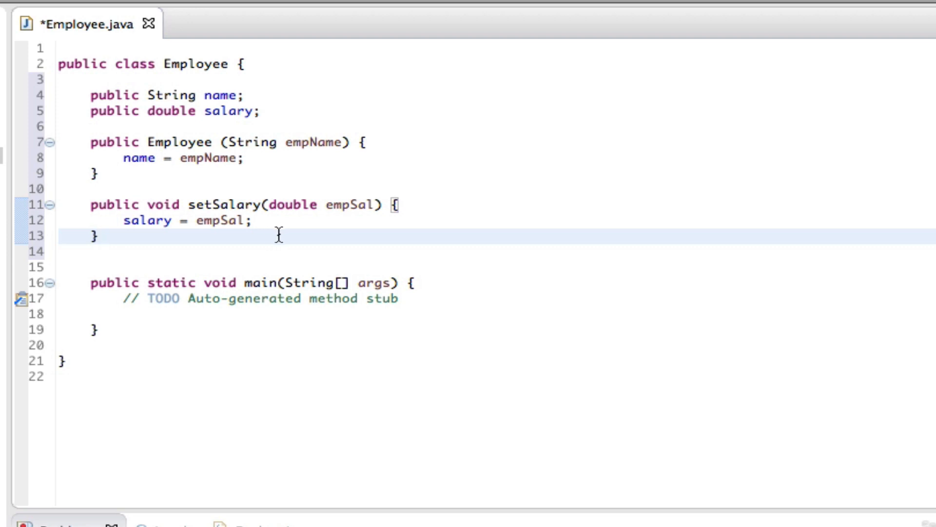
mouse_move(201, 229)
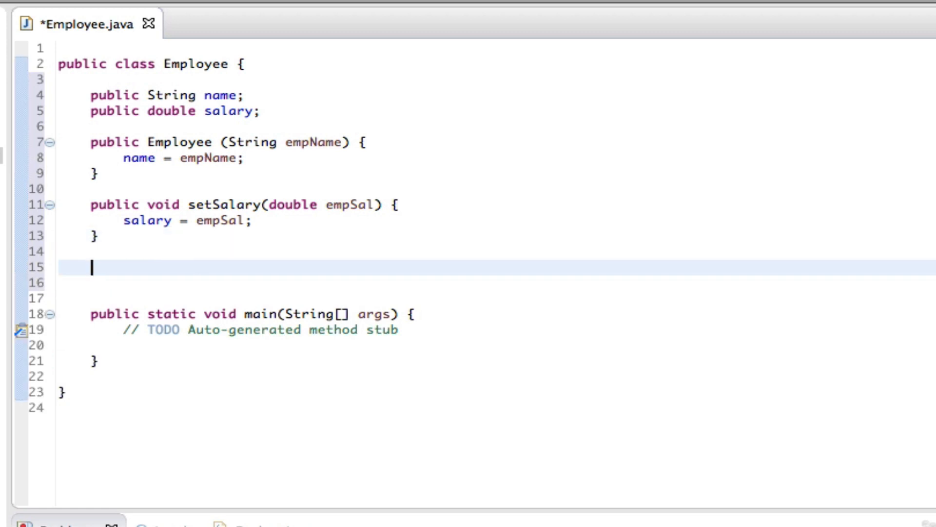
Write public void printEmp() printing "name : " + name via sysout
type("public void")
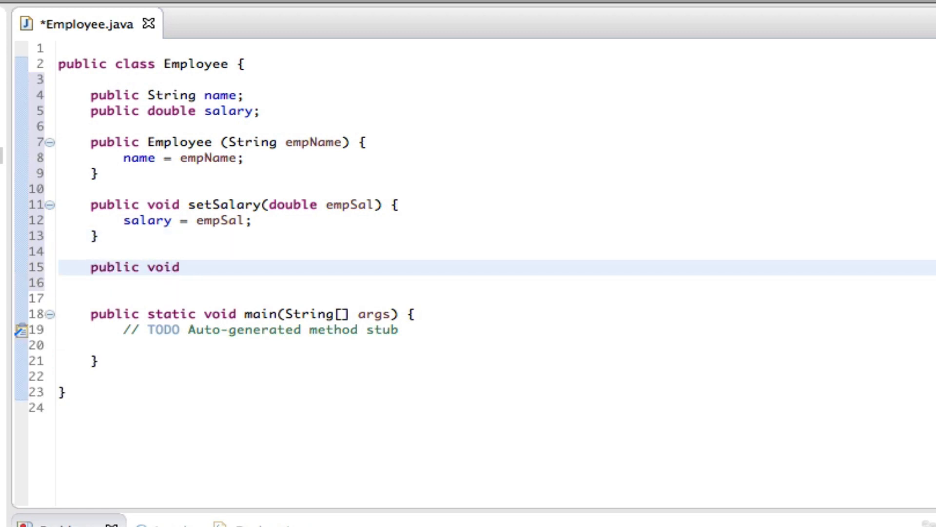
type("print")
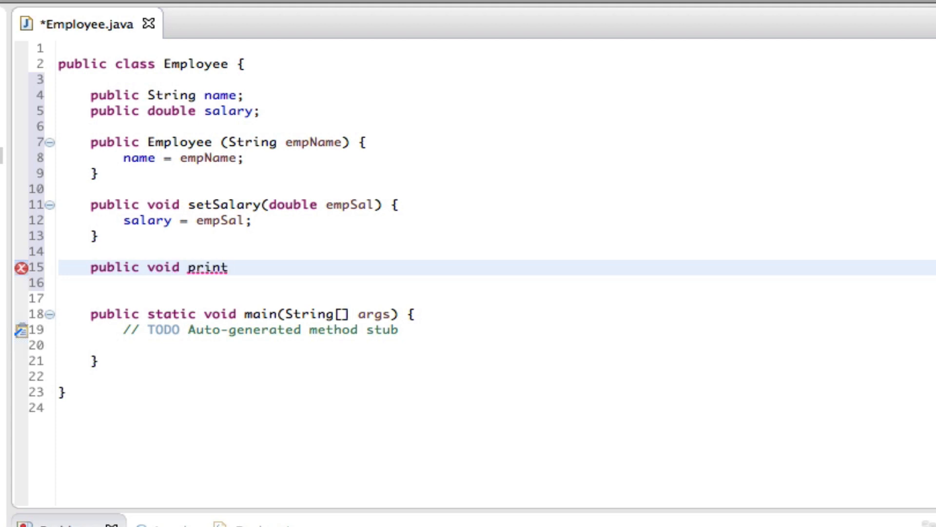
type("Emp()")
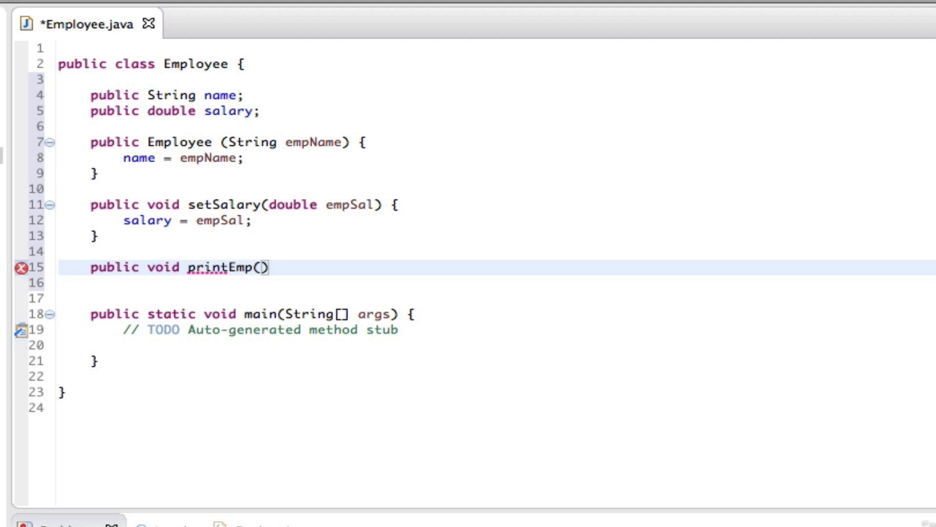
type("{")
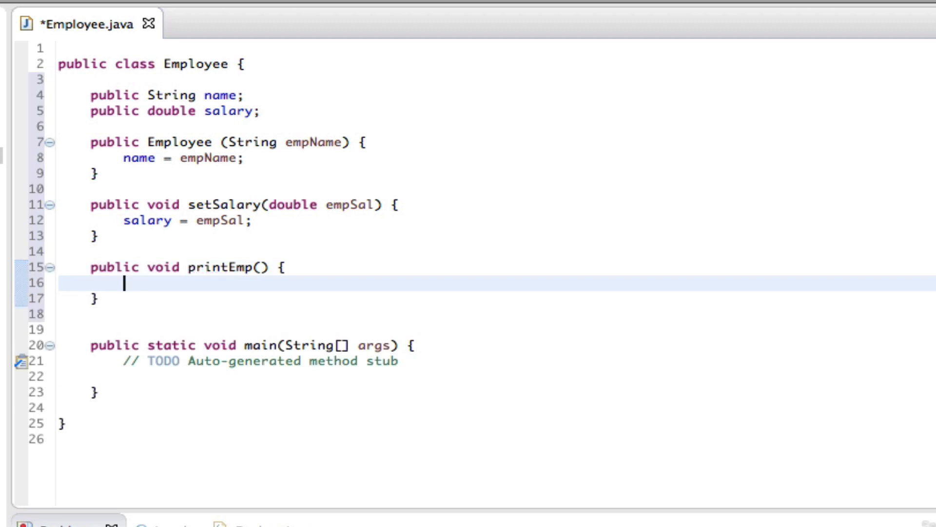
type("Sysout")
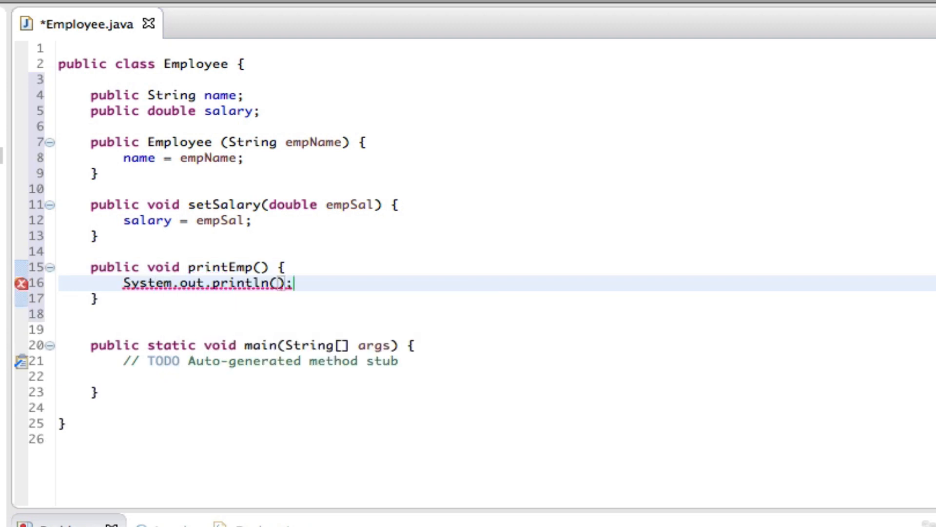
type("\"\"")
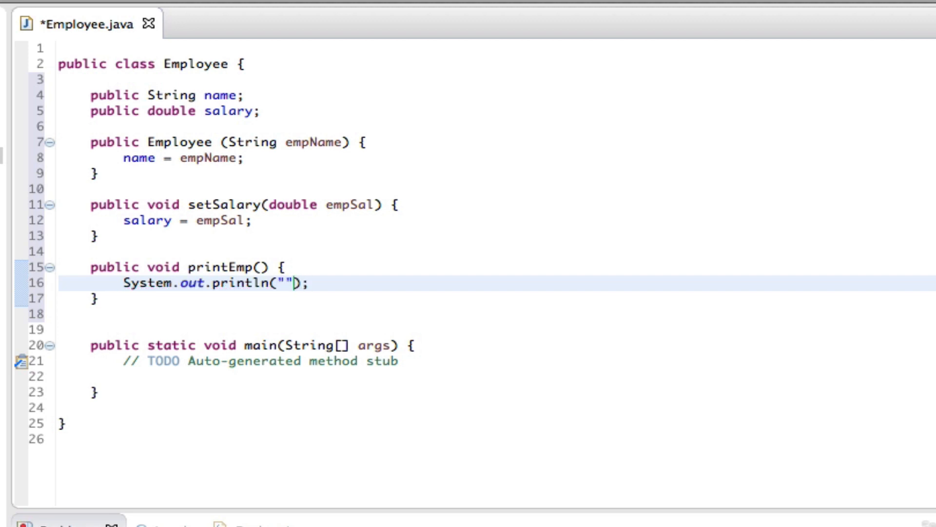
type("name :")
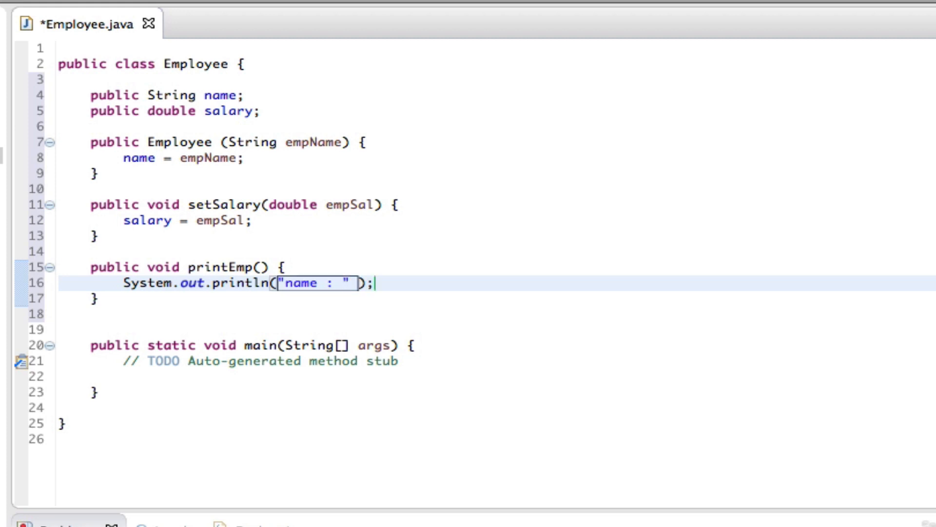
type("+ name")
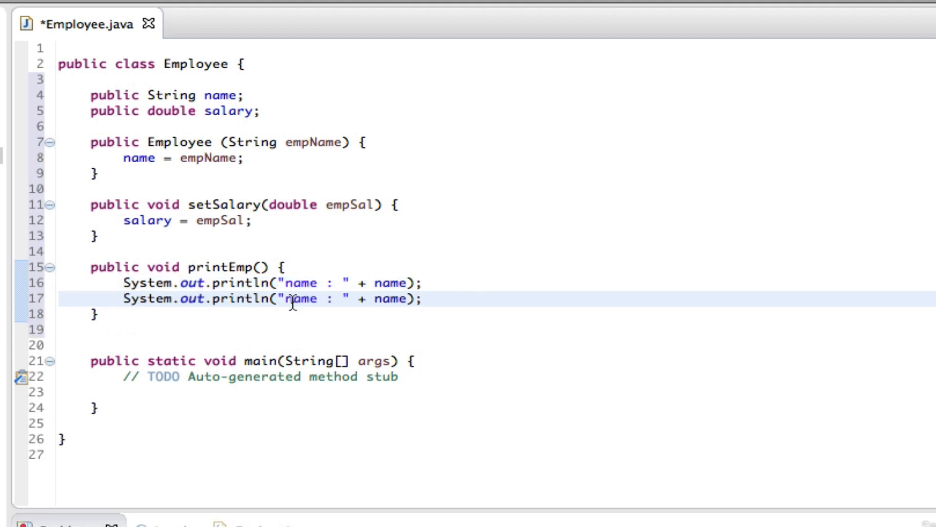
Add a second sysout printing "salary : " + salary
type("salary")
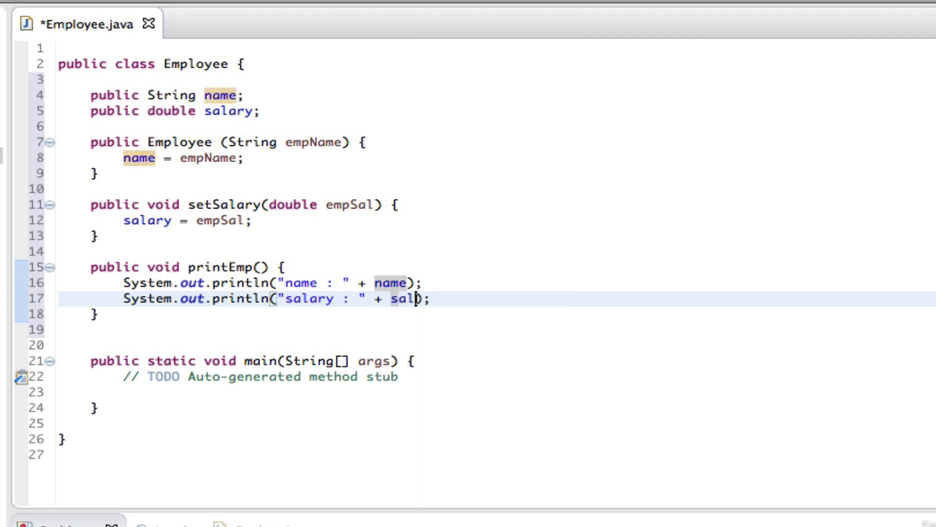
type("ary")
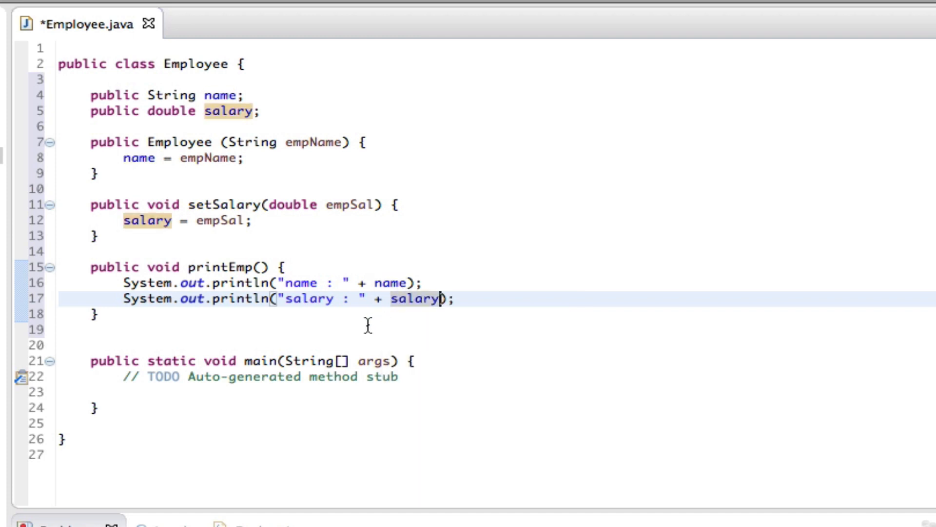
mouse_move(390, 318)
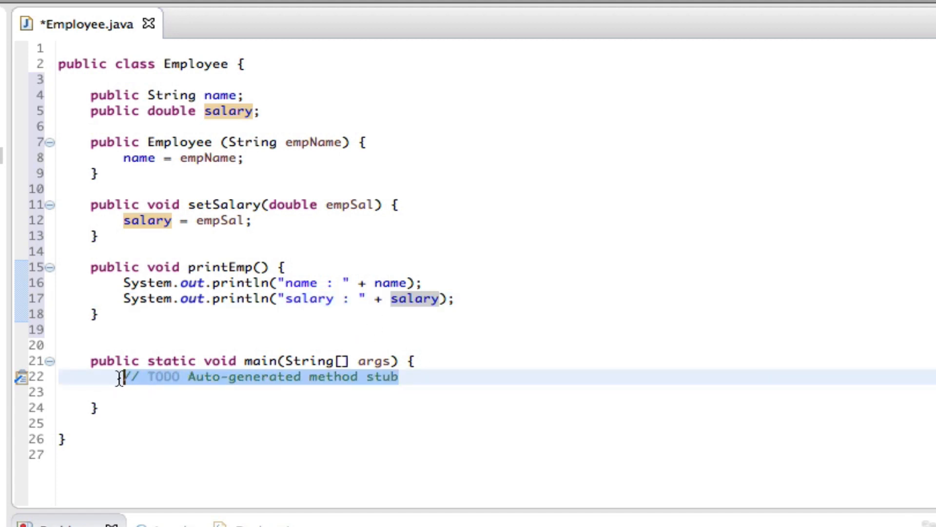
mouse_move(306, 383)
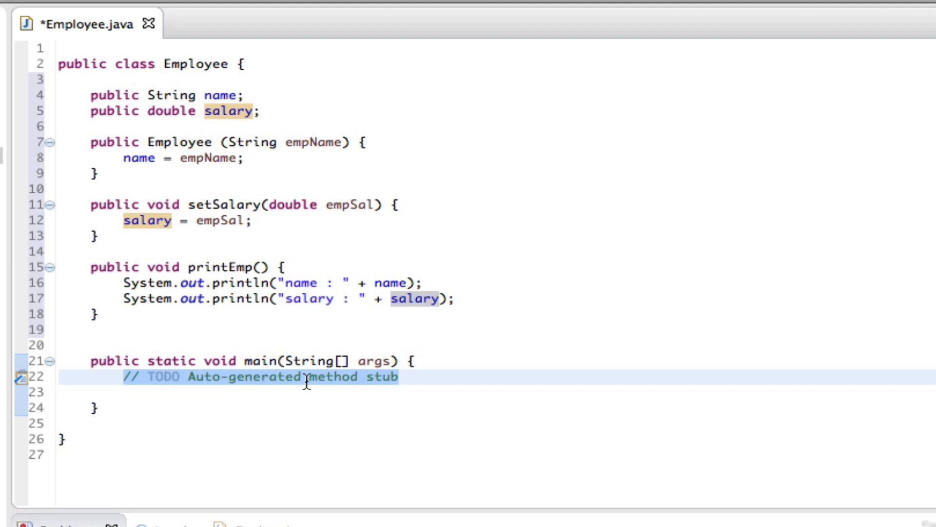
In main, write Employee empOne = new Employee("Mike");
type("Employe")
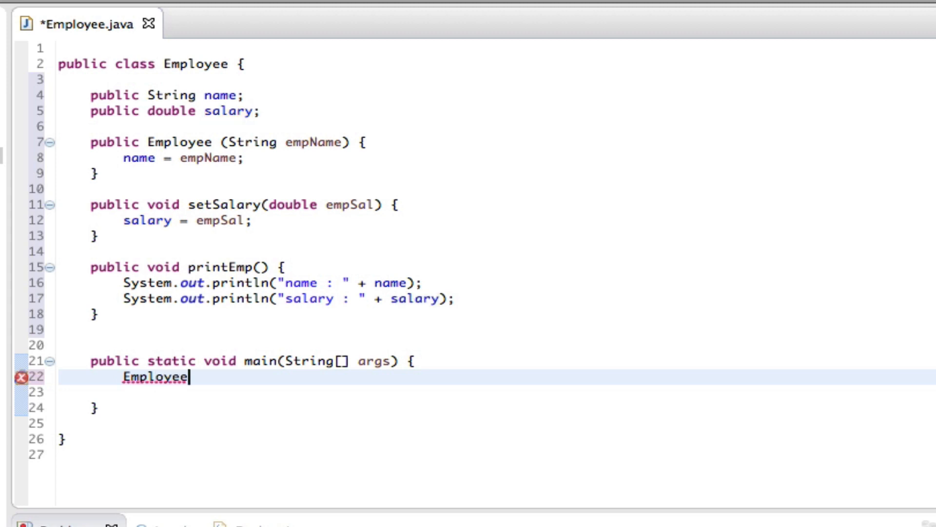
type("empOn")
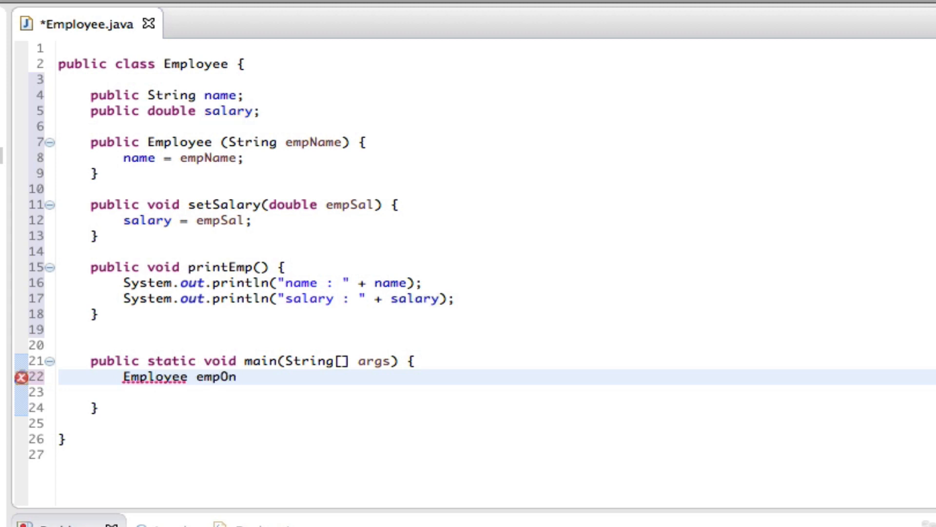
type("e = n")
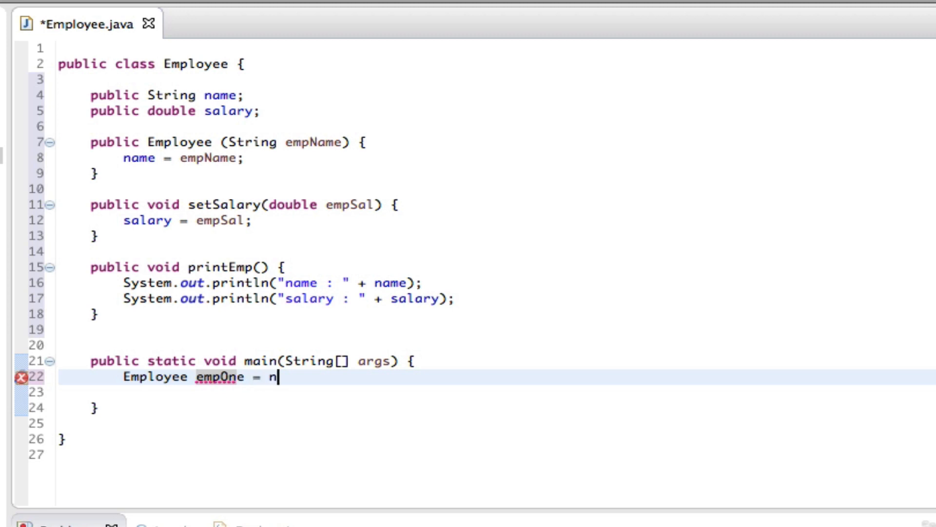
type("ew")
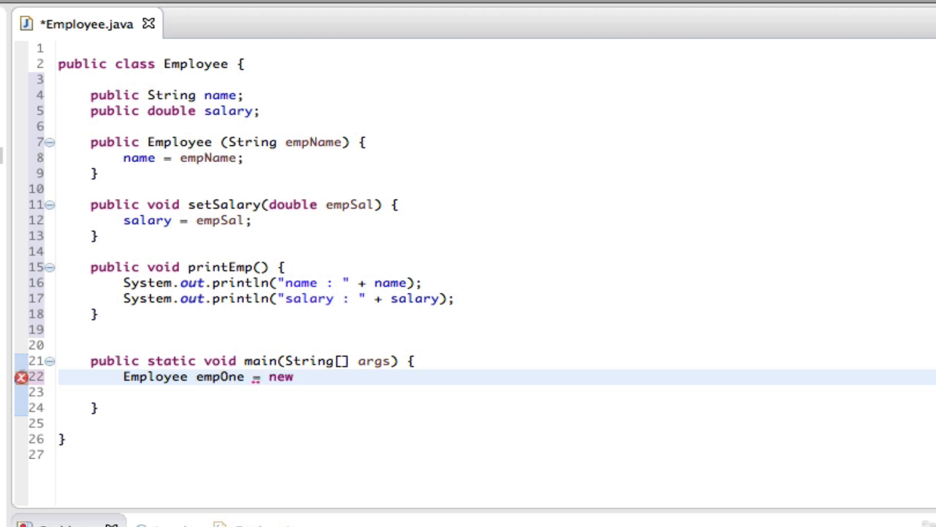
type("Employee")
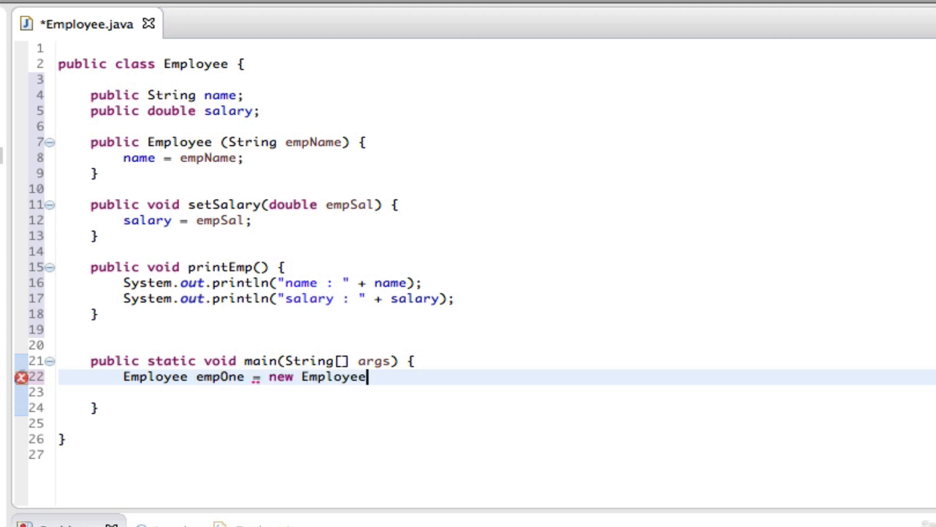
type("()")
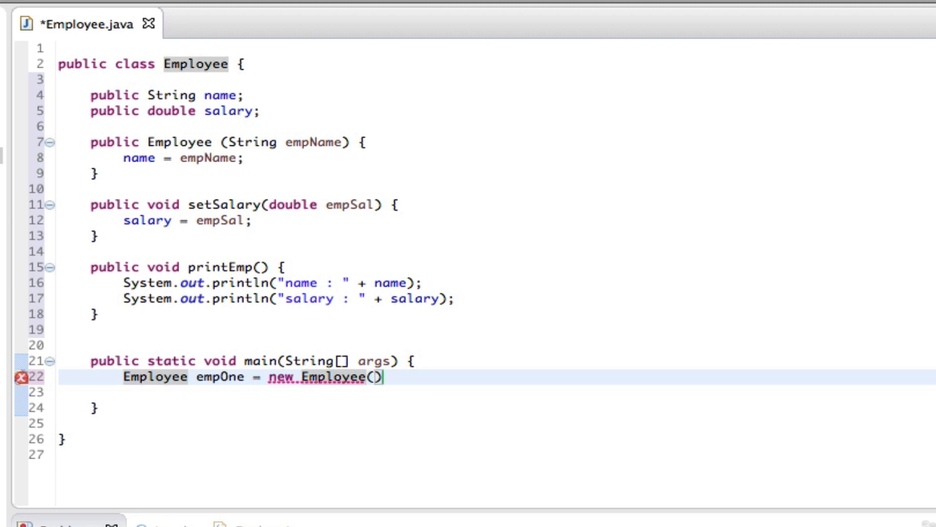
type("\"\"")
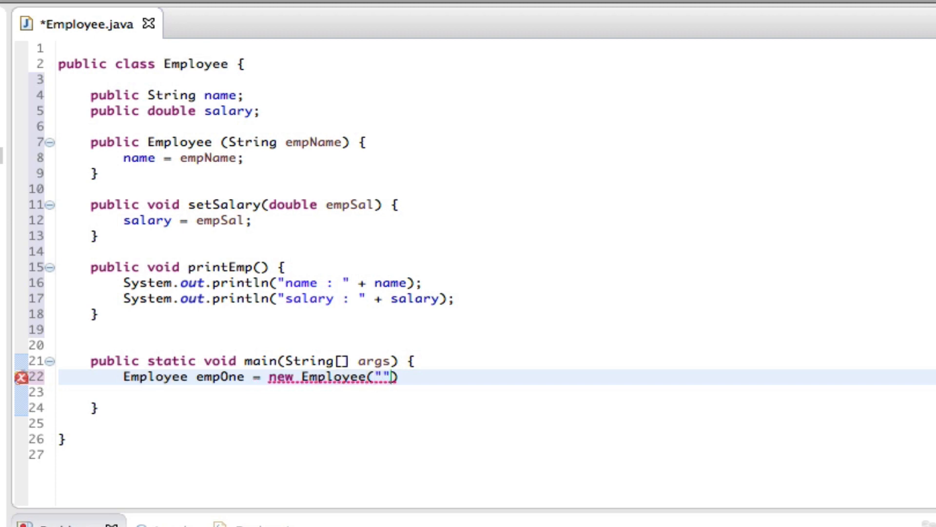
type("MIke")
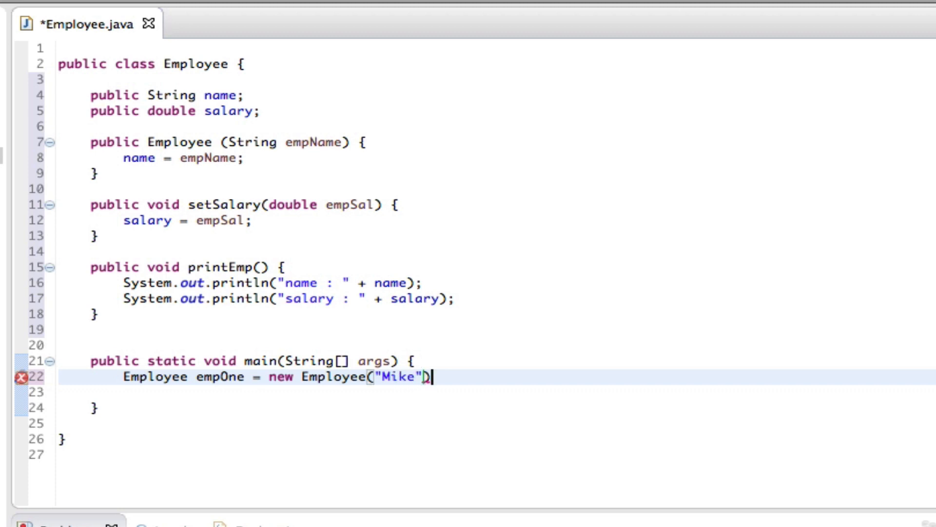
type(";")
left_click(527, 392)
type("empOne")
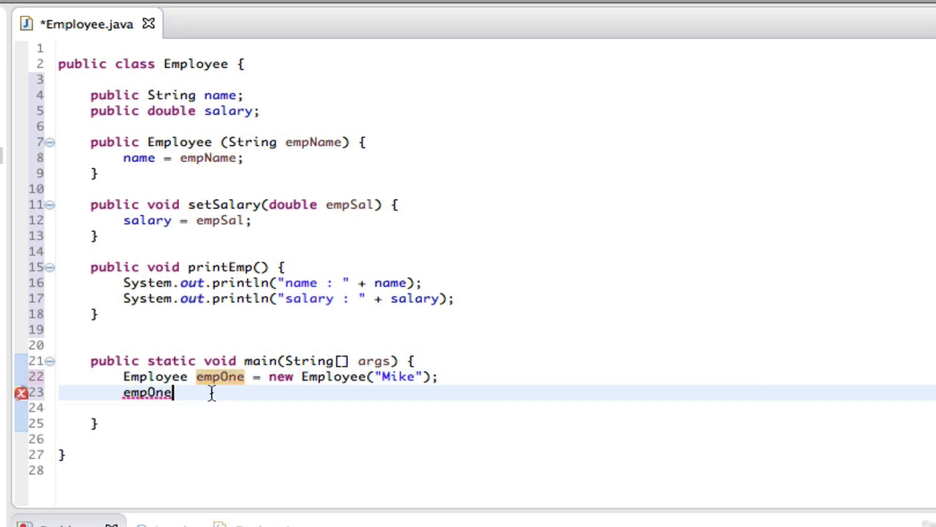
Add empOne.setSalary(1000); and empOne.printEmp(); in main
type(".set")
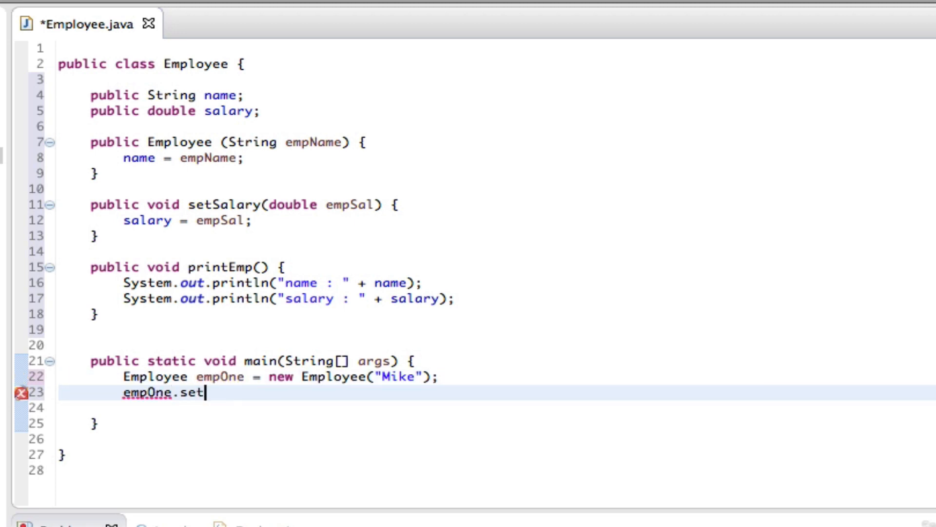
type("Salary")
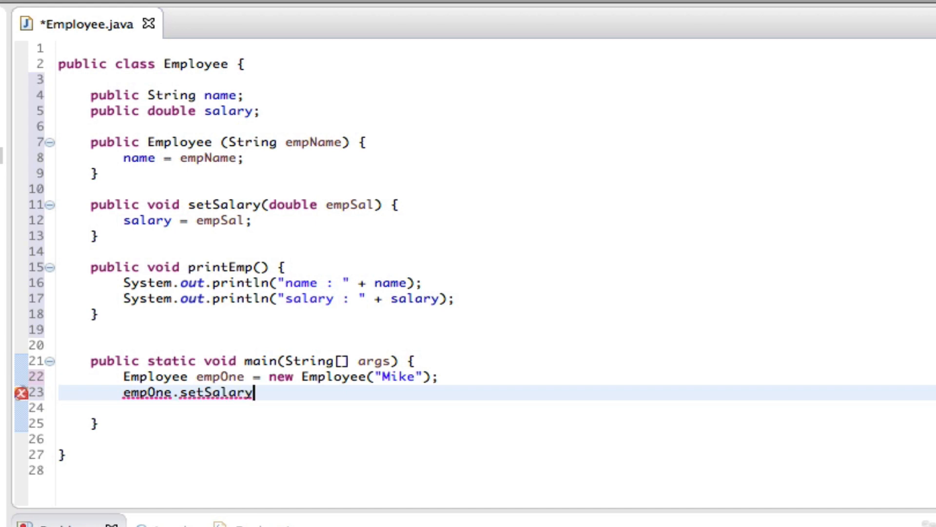
type("(1000);")
left_click(497, 407)
type("em")
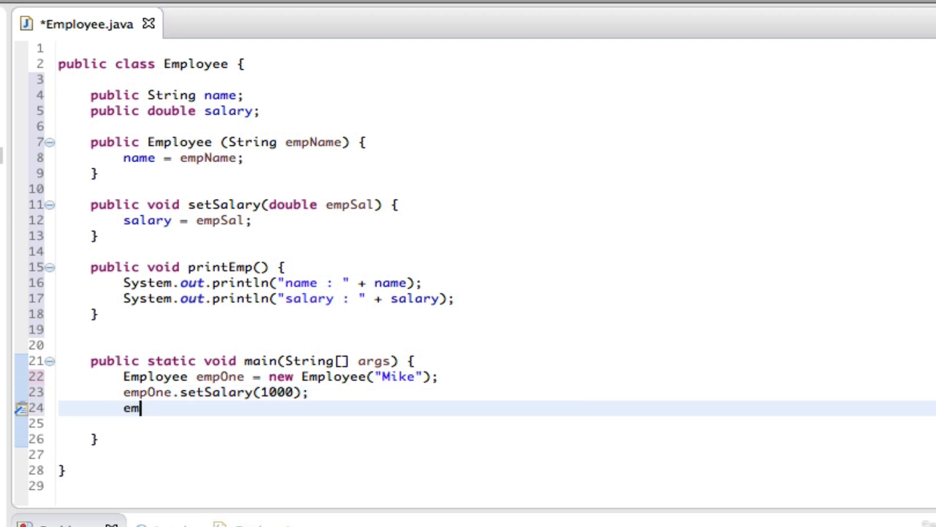
type("pOne.s")
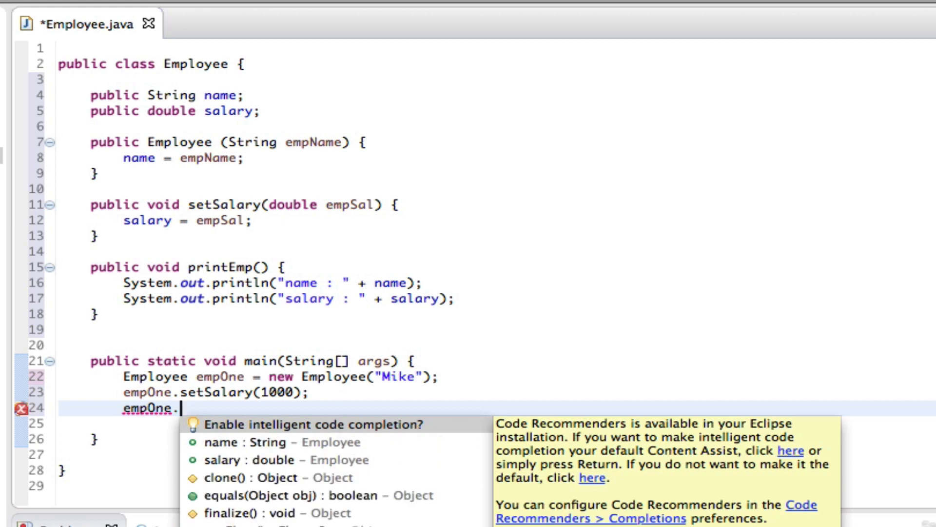
type("pt")
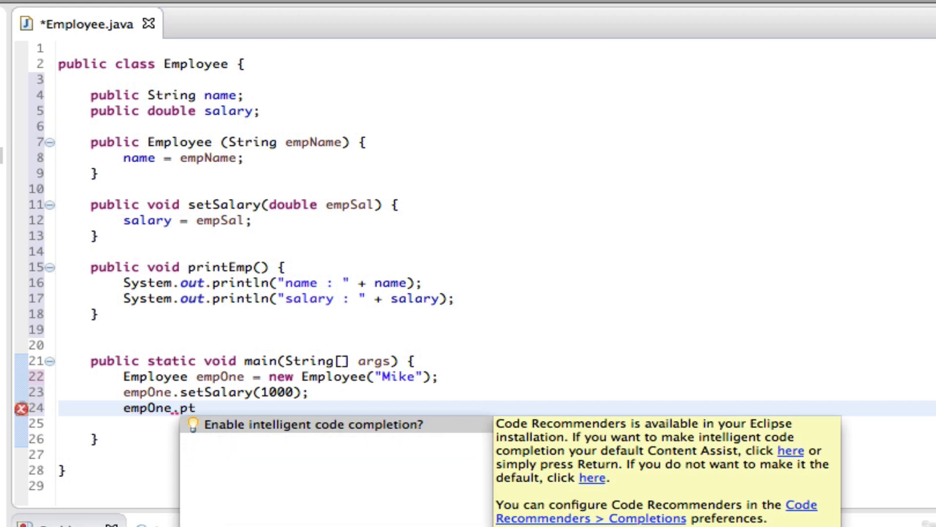
type("rintEmp();")
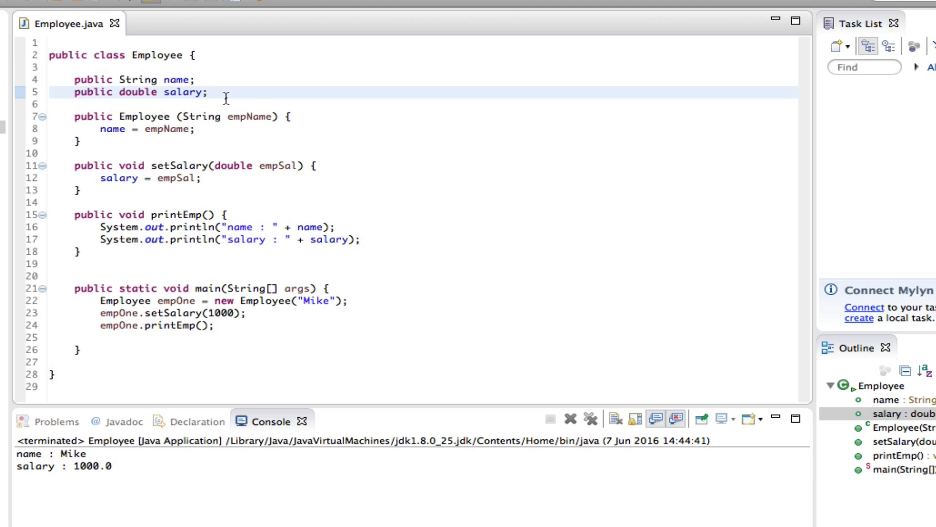
mouse_move(128, 133)
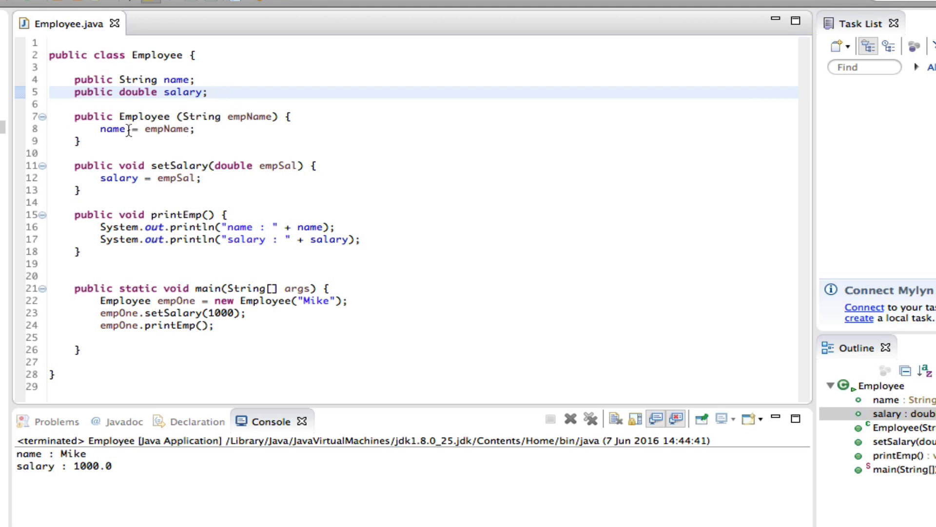
mouse_move(182, 129)
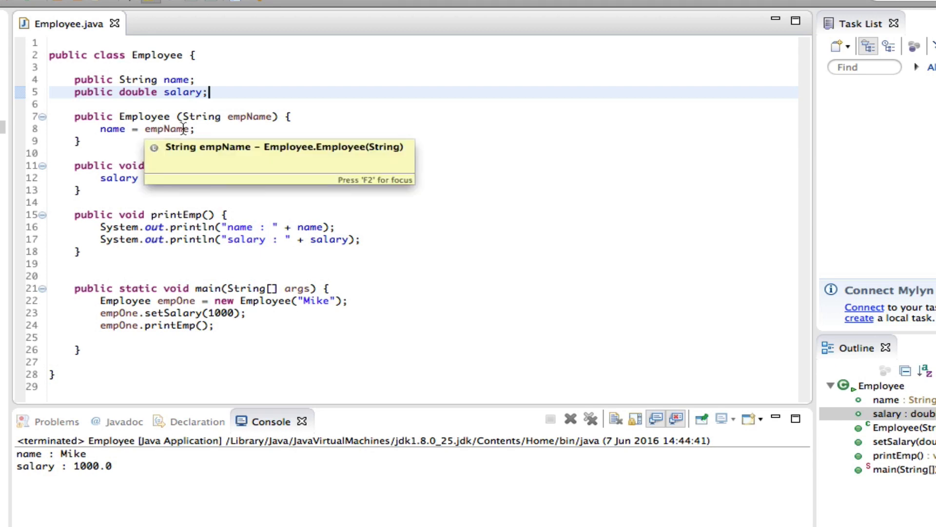
mouse_move(353, 114)
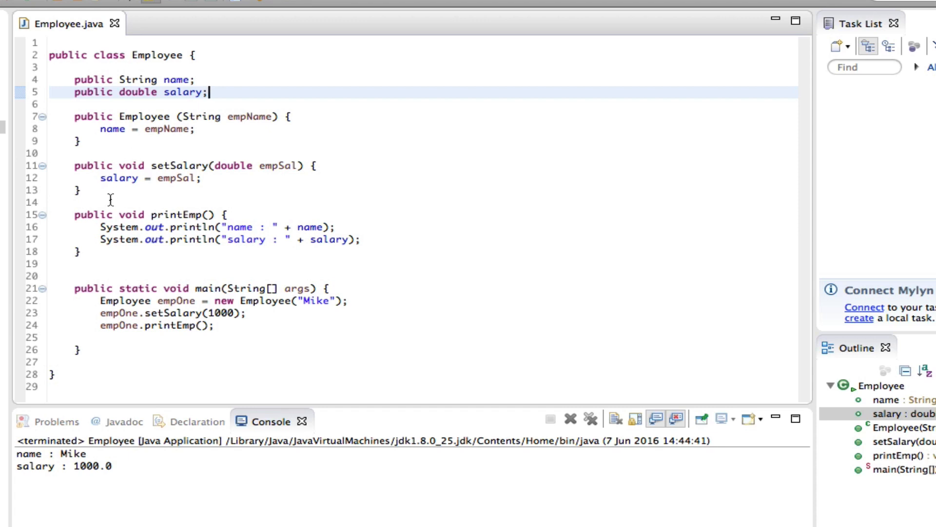
mouse_move(139, 191)
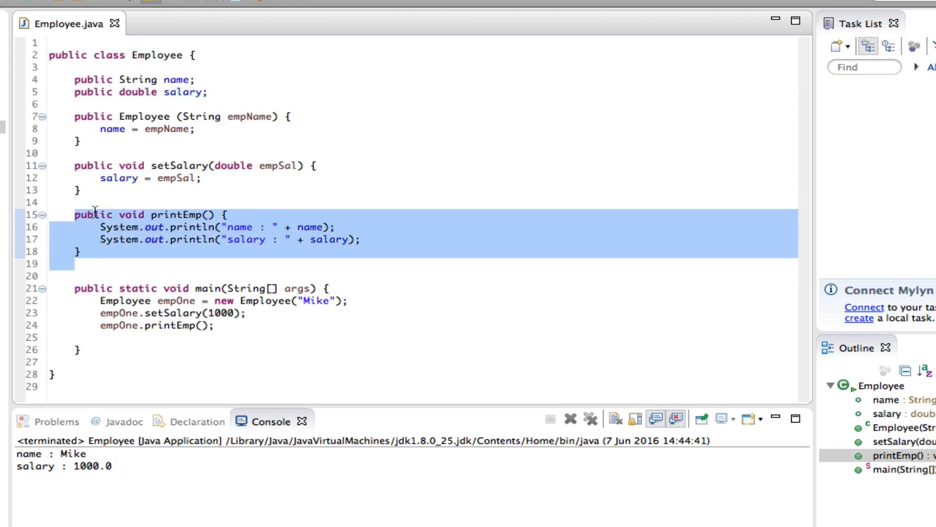
mouse_move(488, 197)
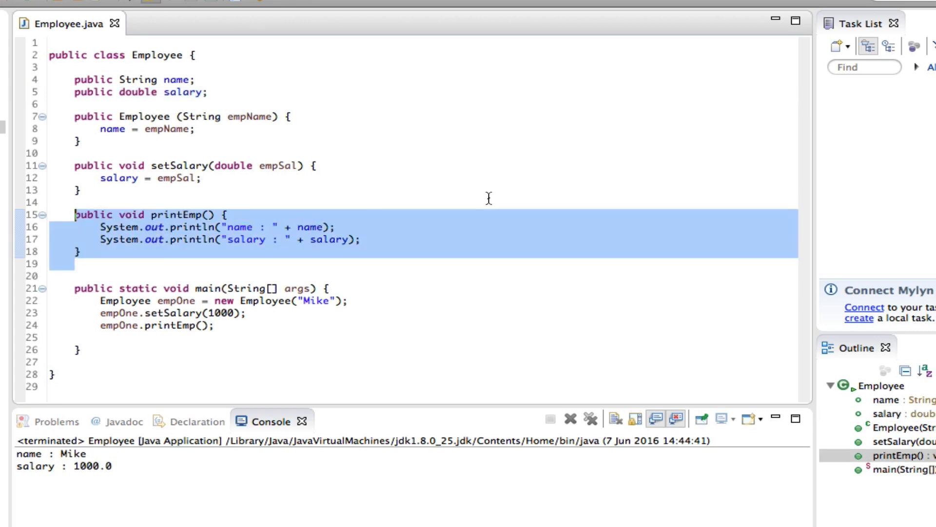